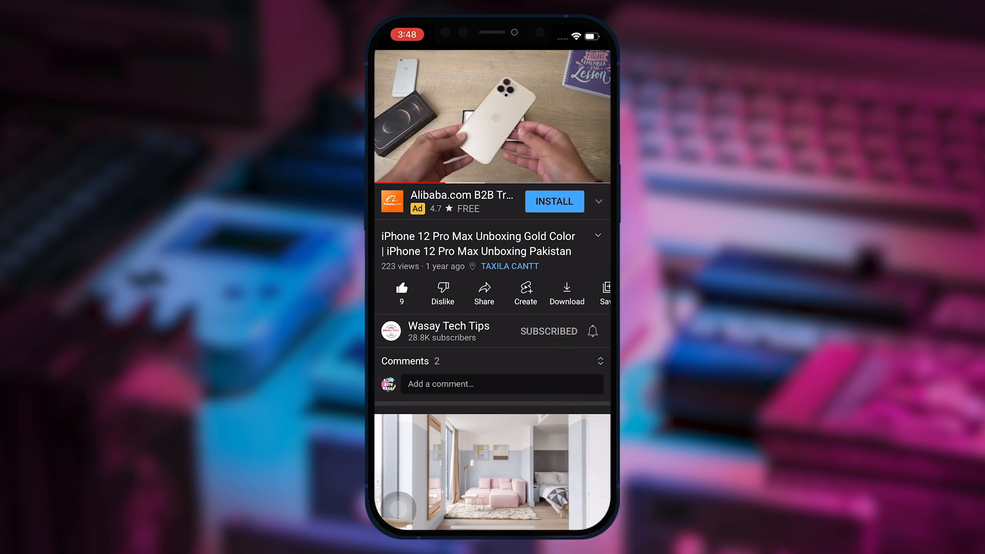
Leave the YouTube video and show Keynote's App Store listing, already installed.
left_click(591, 332)
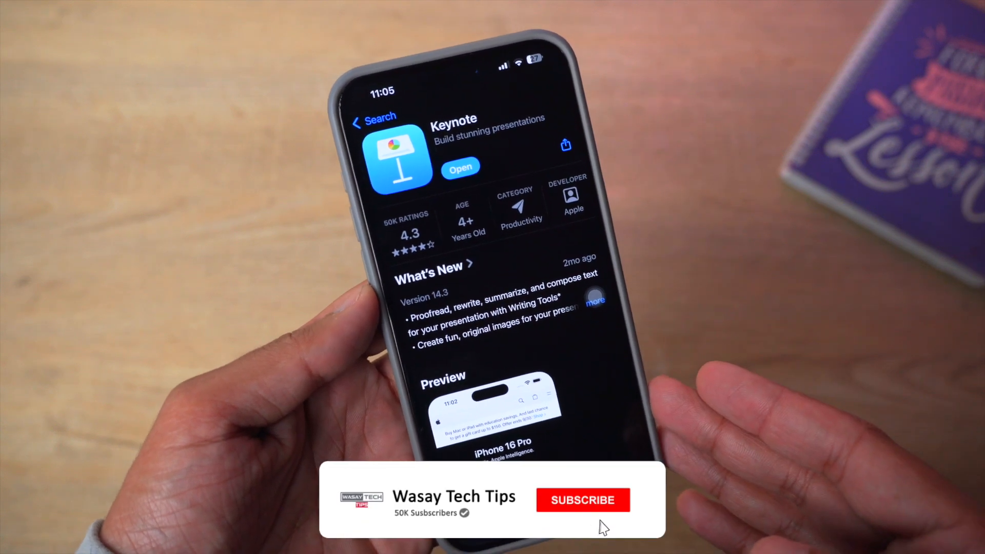
Close the App Store and return to the home screen with Files and Keynote.
left_click(582, 500)
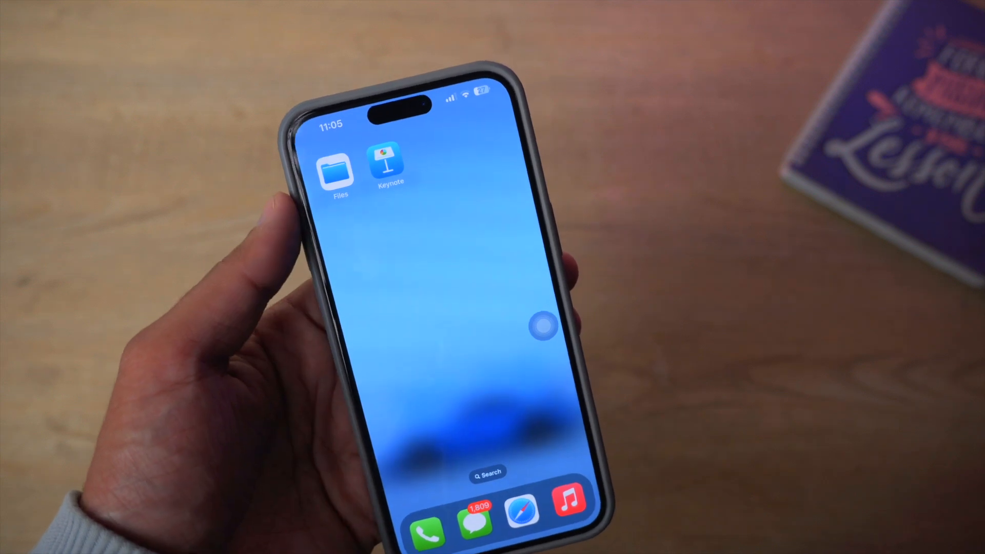
Locate Test Presentation .pptx under On My iPhone > Files, then return home.
left_click(338, 172)
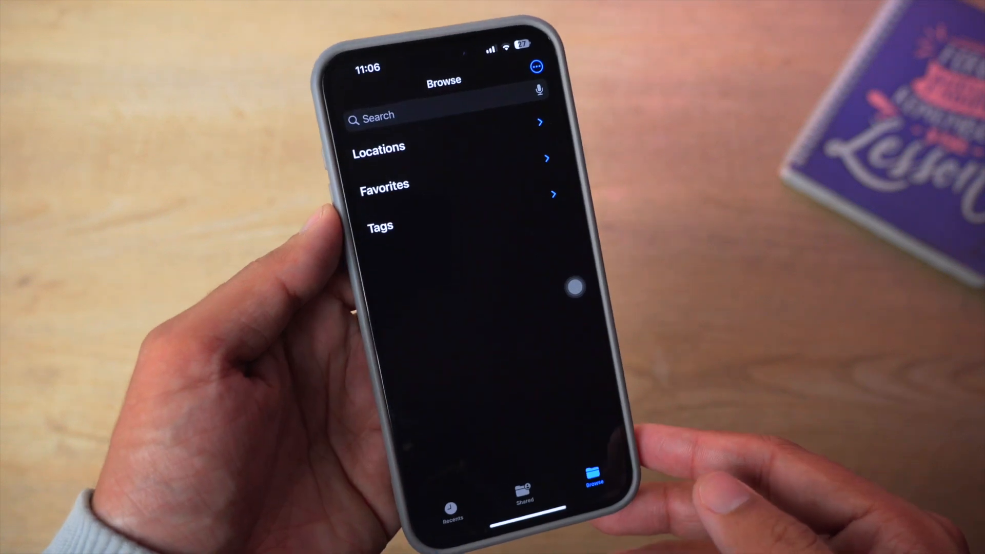
left_click(380, 225)
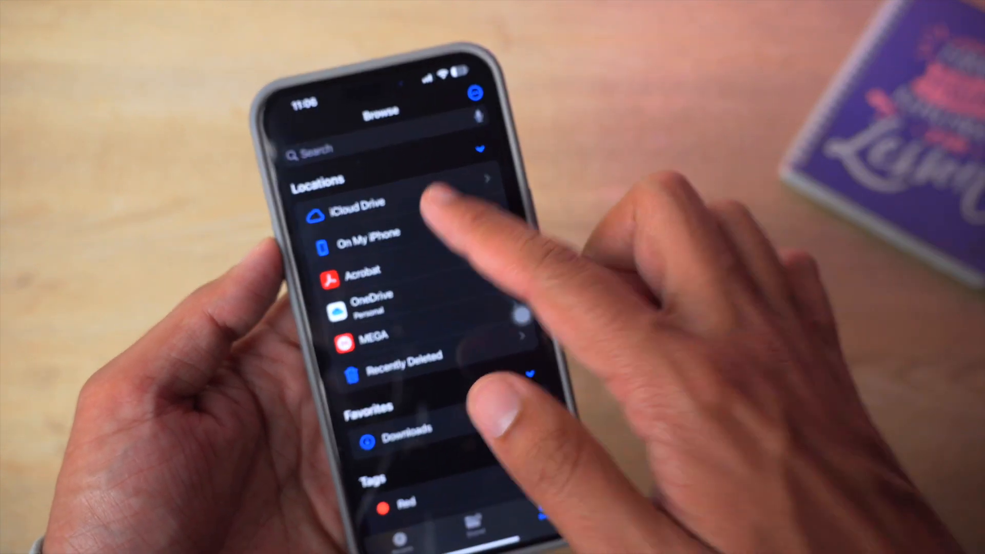
left_click(368, 244)
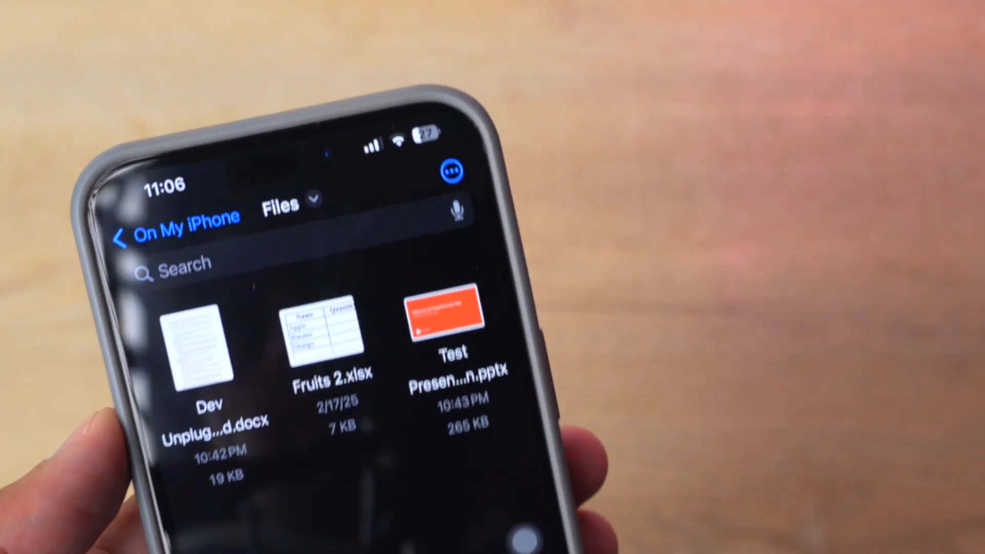
left_click(448, 173)
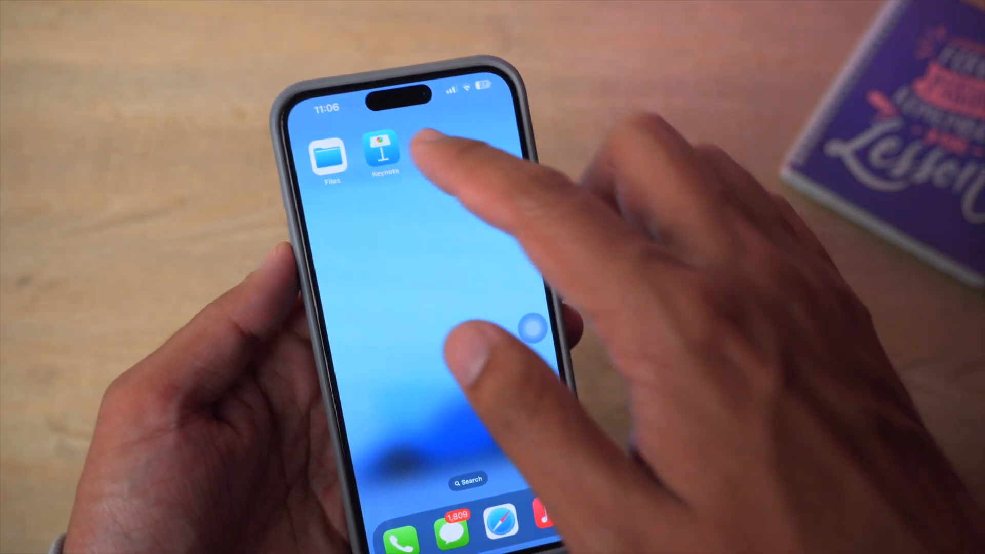
Open Test Presentation .pptx from On My iPhone in Keynote, showing seven slides.
left_click(384, 150)
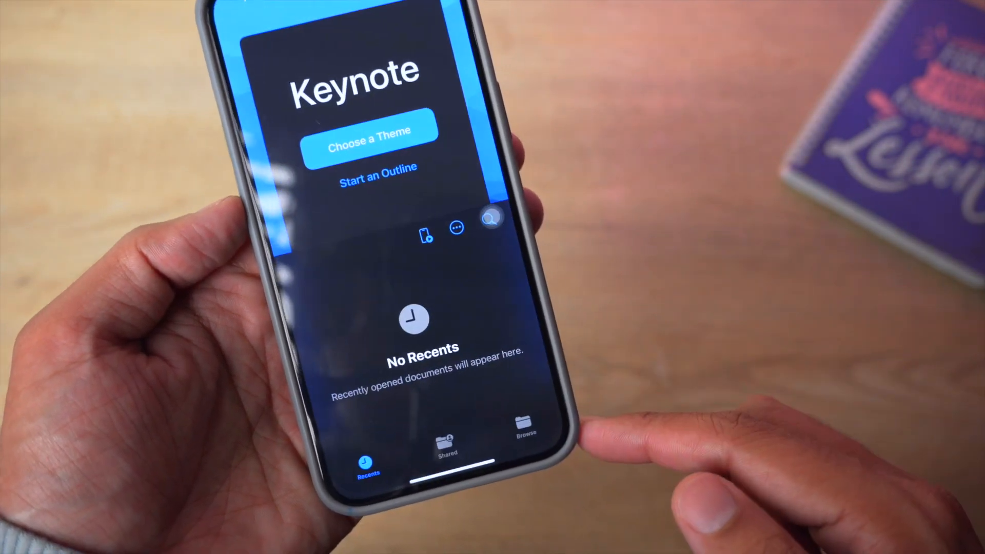
left_click(522, 427)
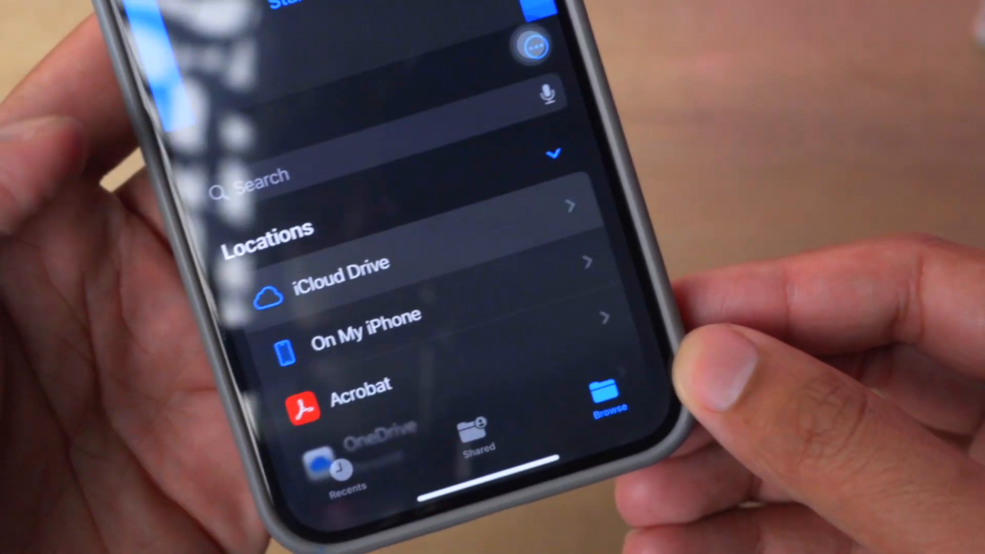
left_click(363, 326)
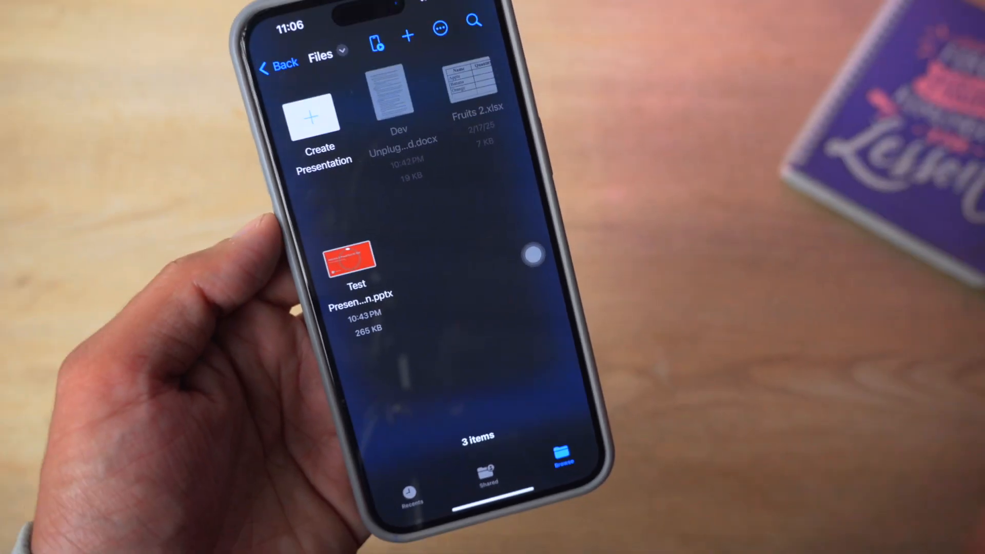
left_click(349, 258)
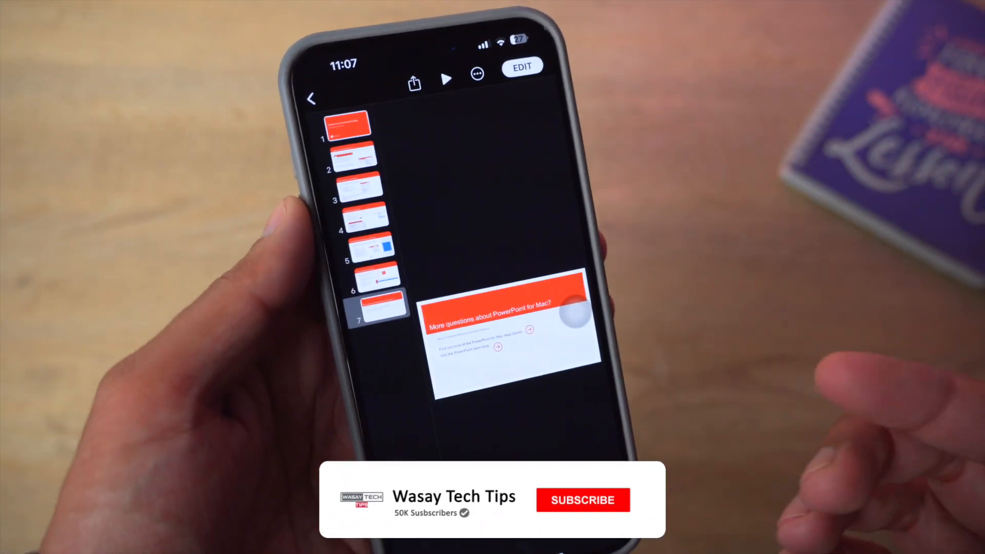
Switch to edit mode on slide 4 and bring up the presentation's More options.
left_click(582, 499)
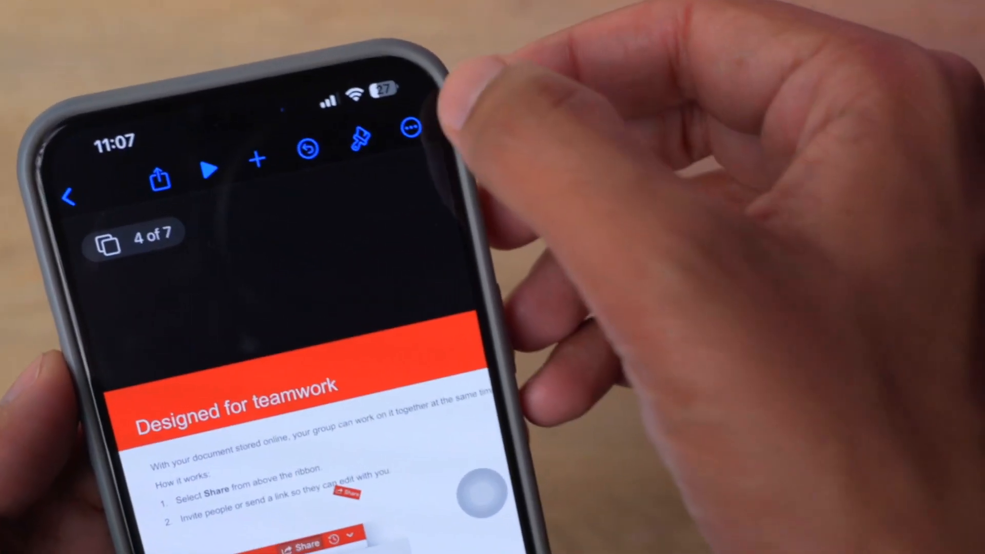
left_click(409, 127)
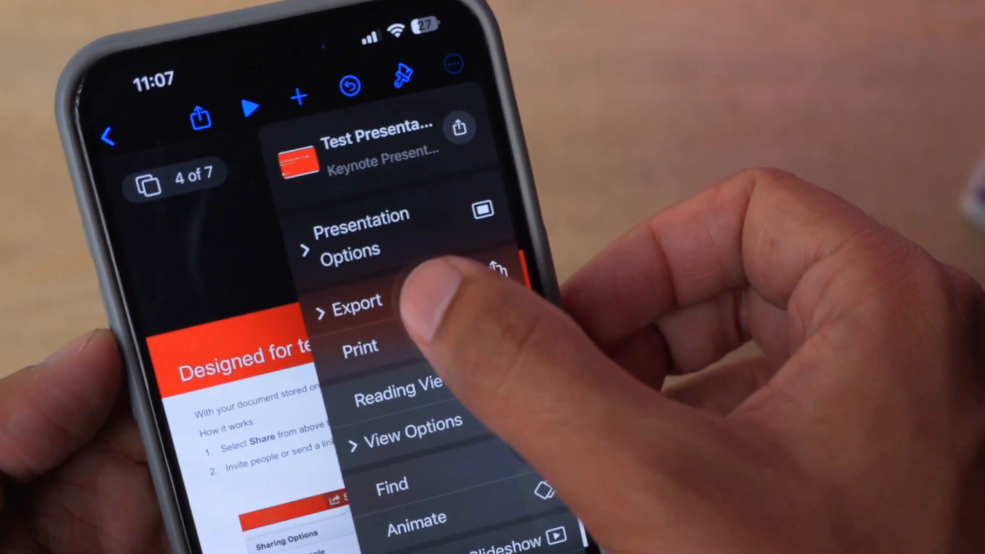
Export Test Presentation as a PowerPoint file, reaching the share sheet.
left_click(357, 302)
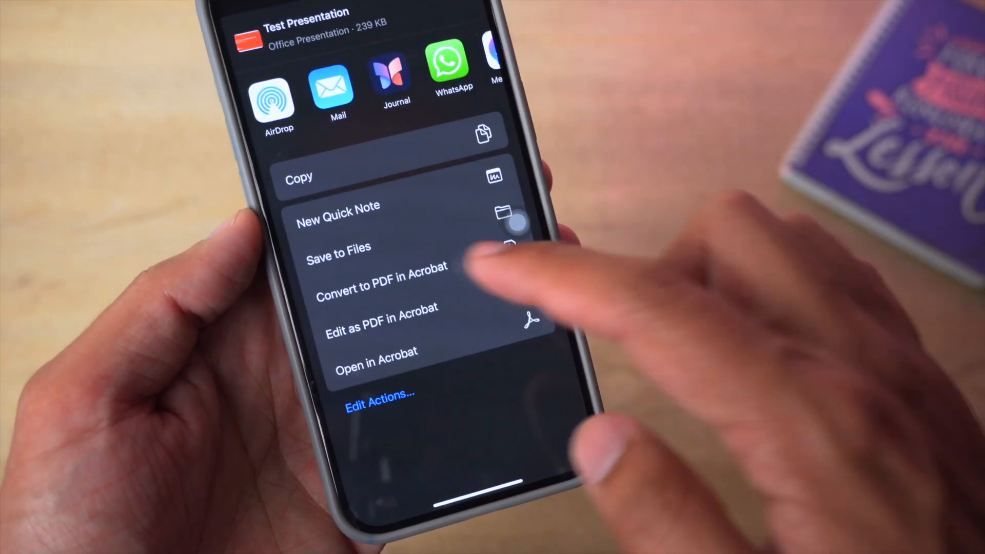
Save the export to the Files folder with Keep Both as Test Presentation 2.pptx and verify.
left_click(338, 247)
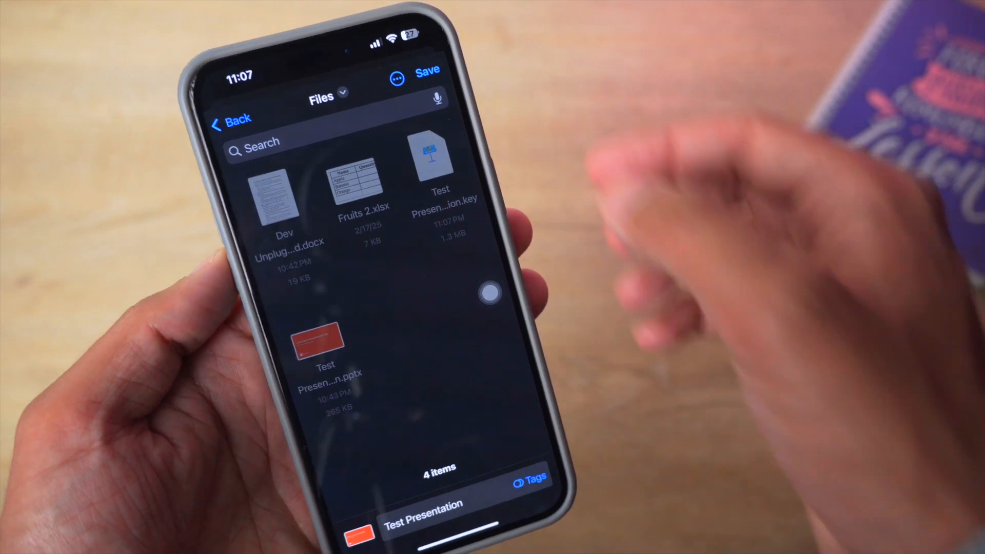
left_click(426, 70)
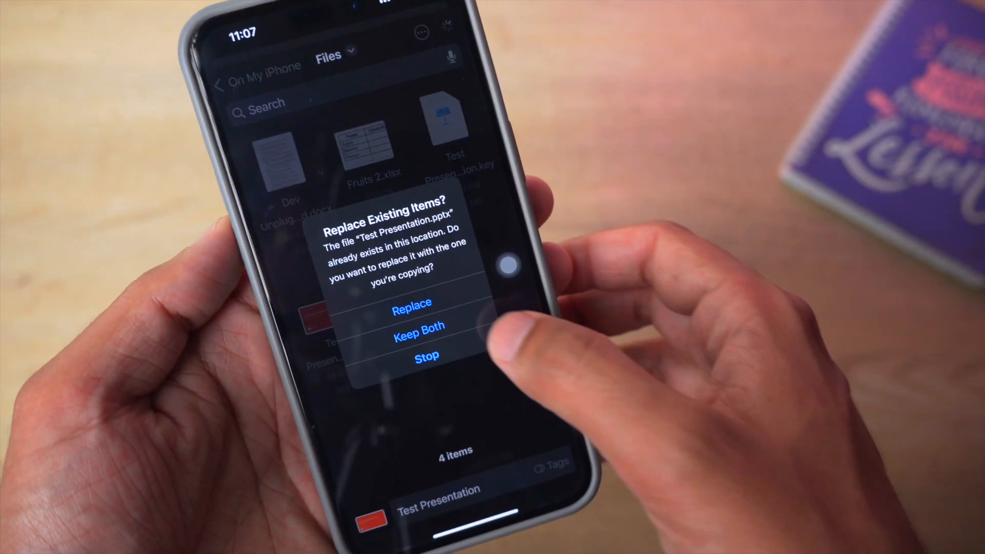
left_click(412, 302)
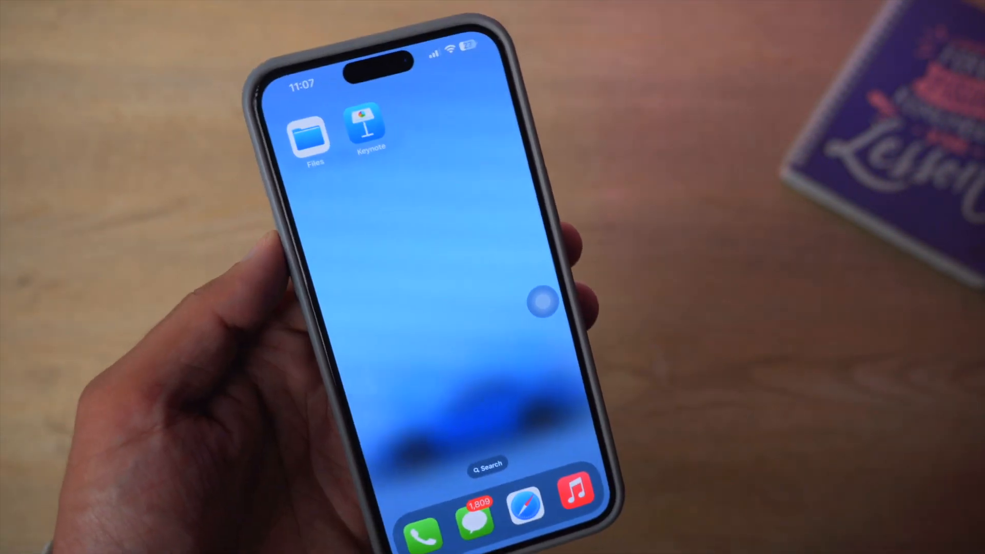
left_click(312, 134)
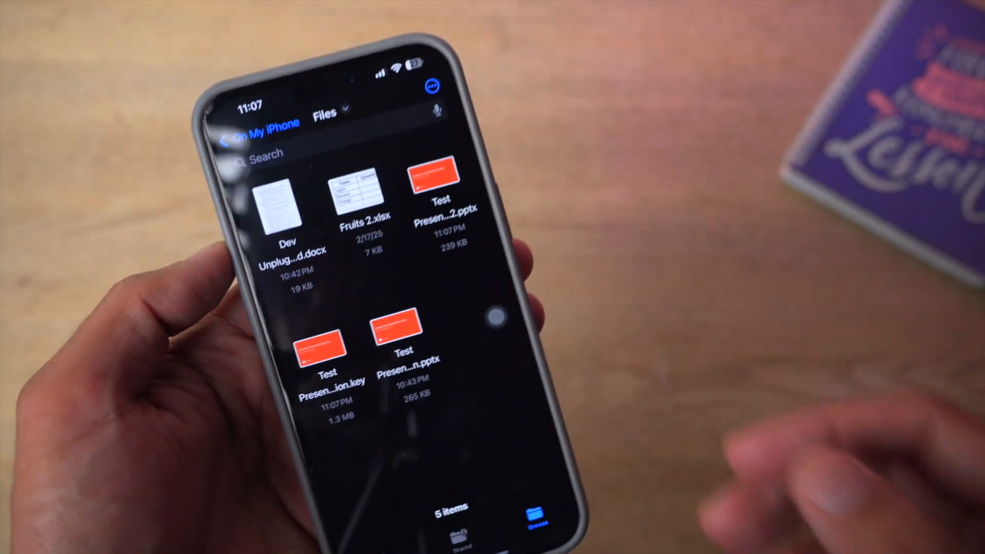